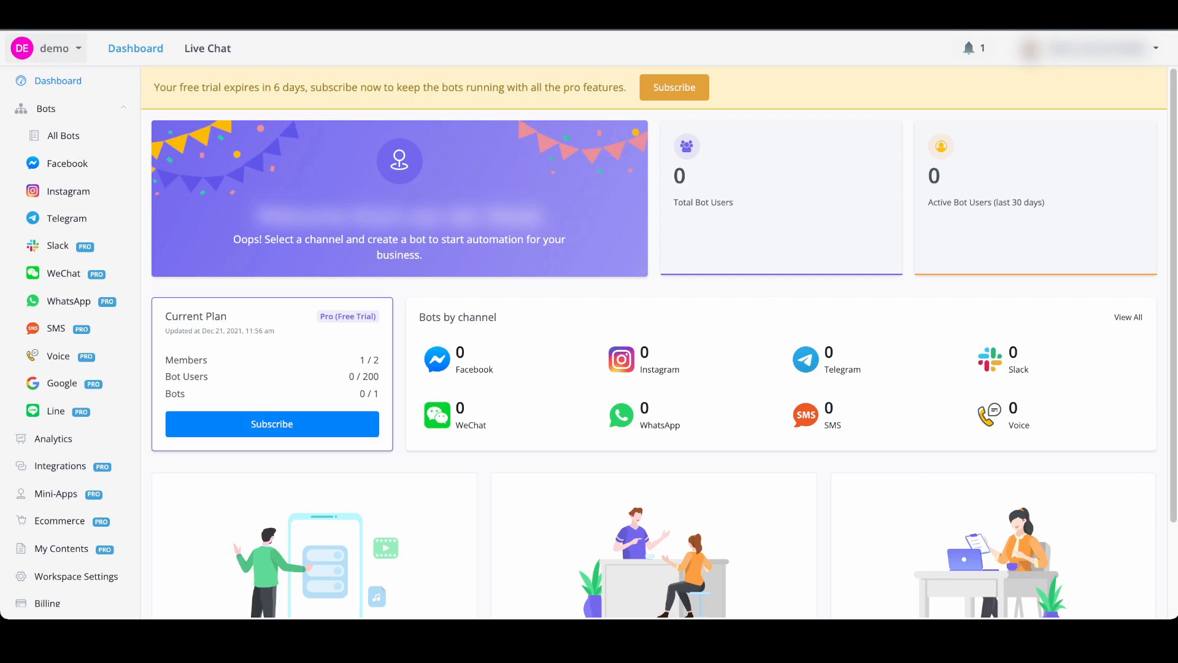
Step: Open the Workspaces page from the profile menu
{"action": "left_click", "coordinate": [46, 47]}
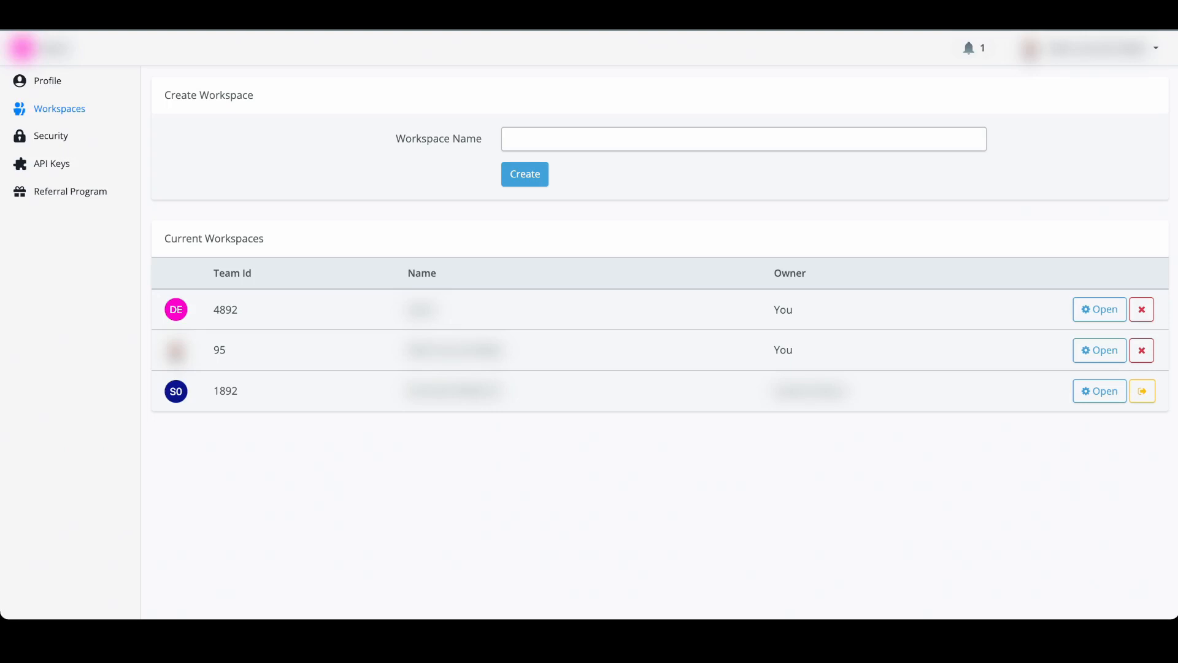
Step: Create a workspace named 'your business name' from the new-workspace form
{"action": "left_click", "coordinate": [743, 139]}
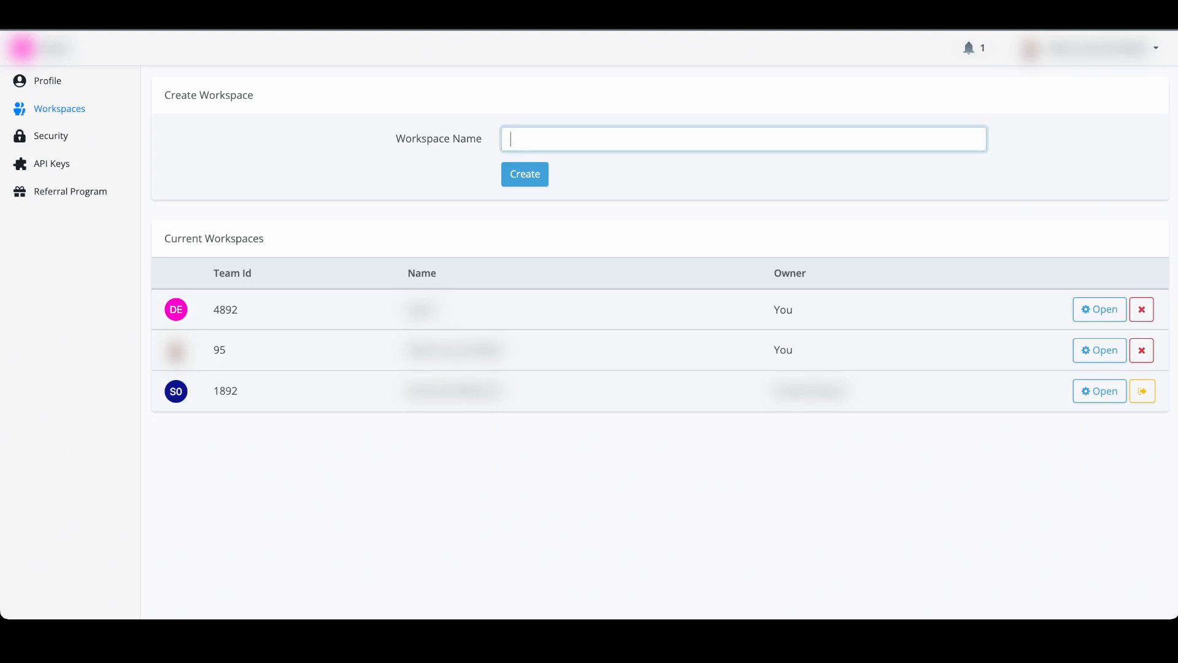
{"action": "type", "text": "your business name"}
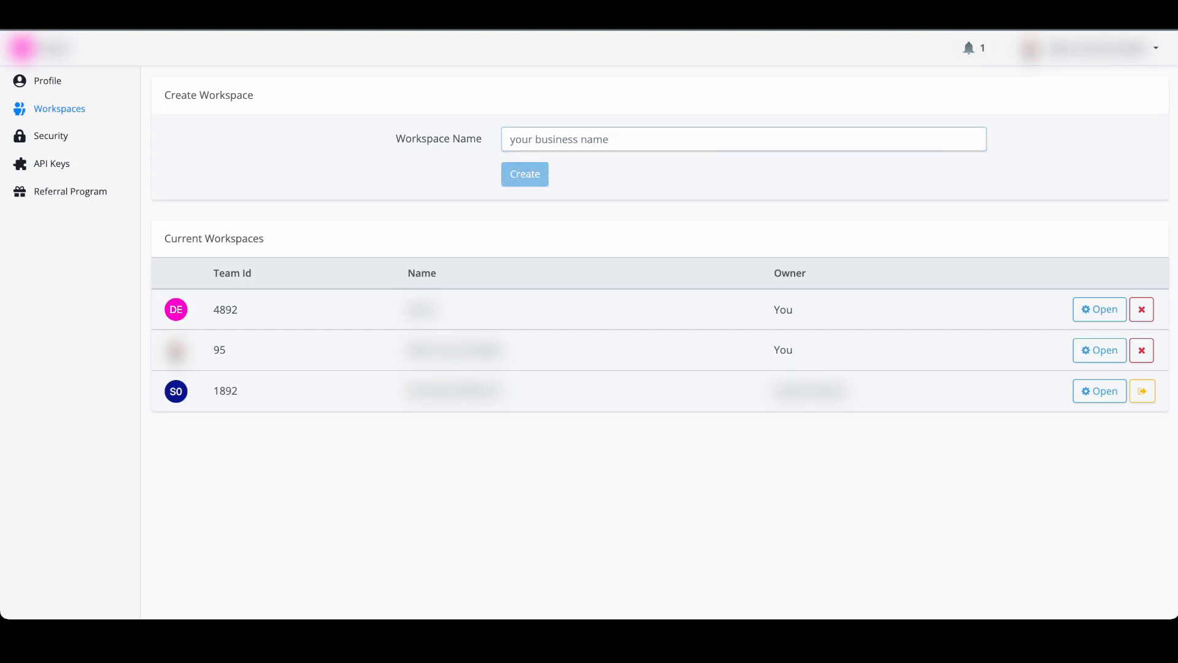
{"action": "left_click", "coordinate": [524, 174]}
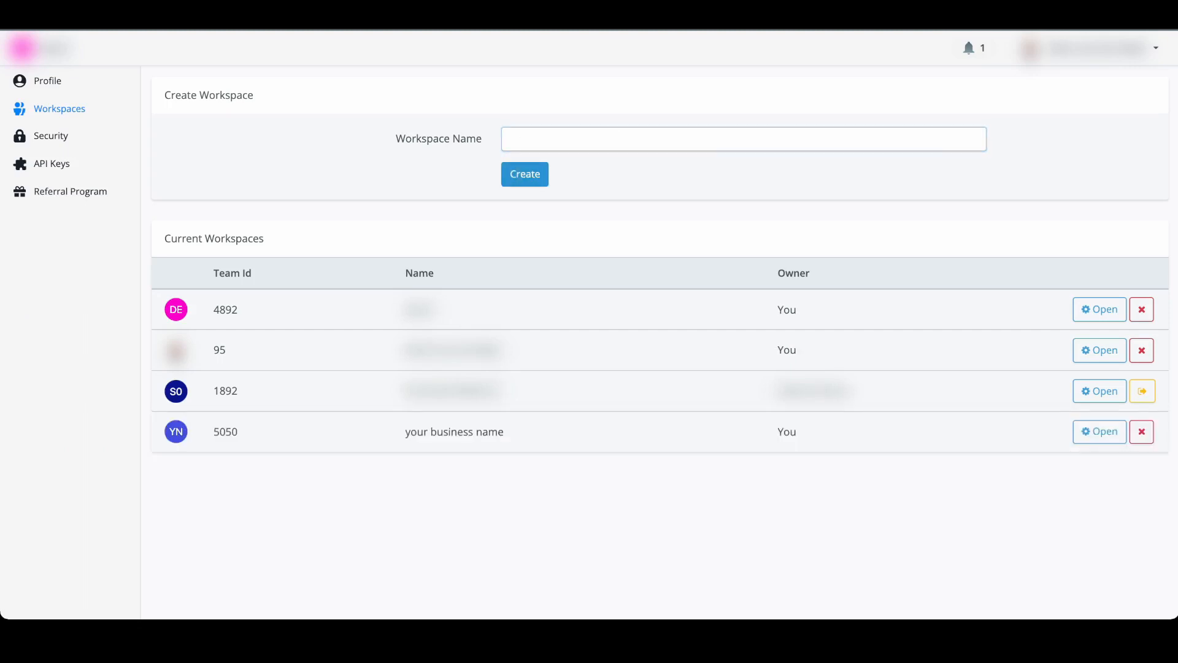